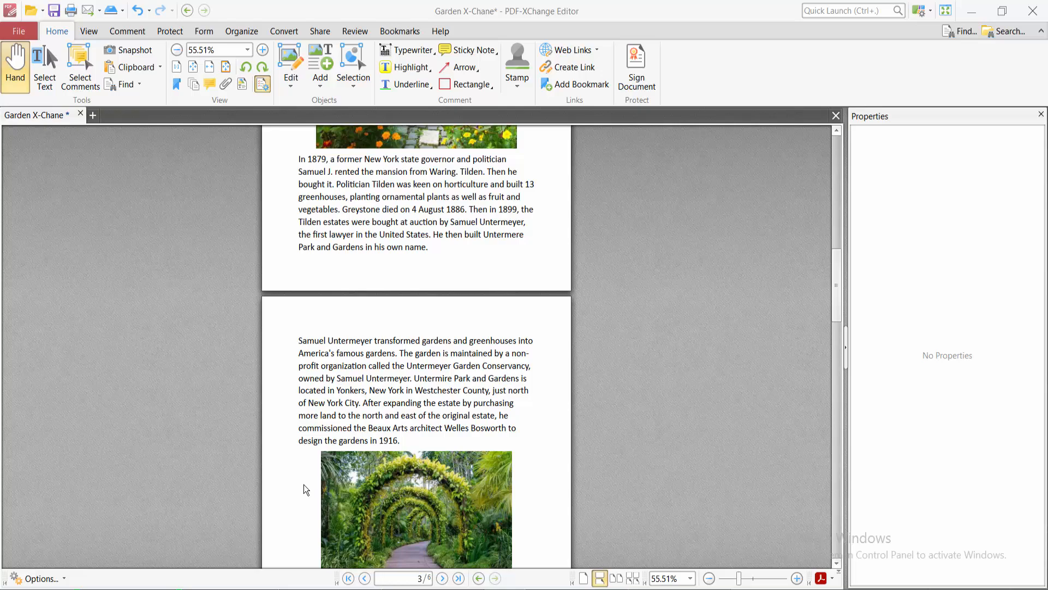
mouse_move(518, 24)
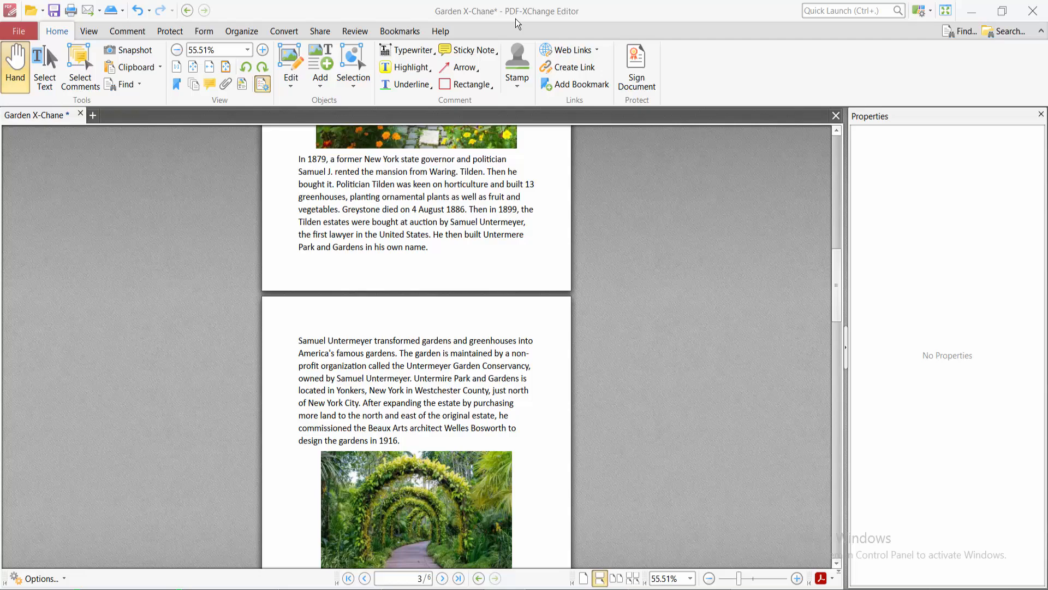
mouse_move(412, 269)
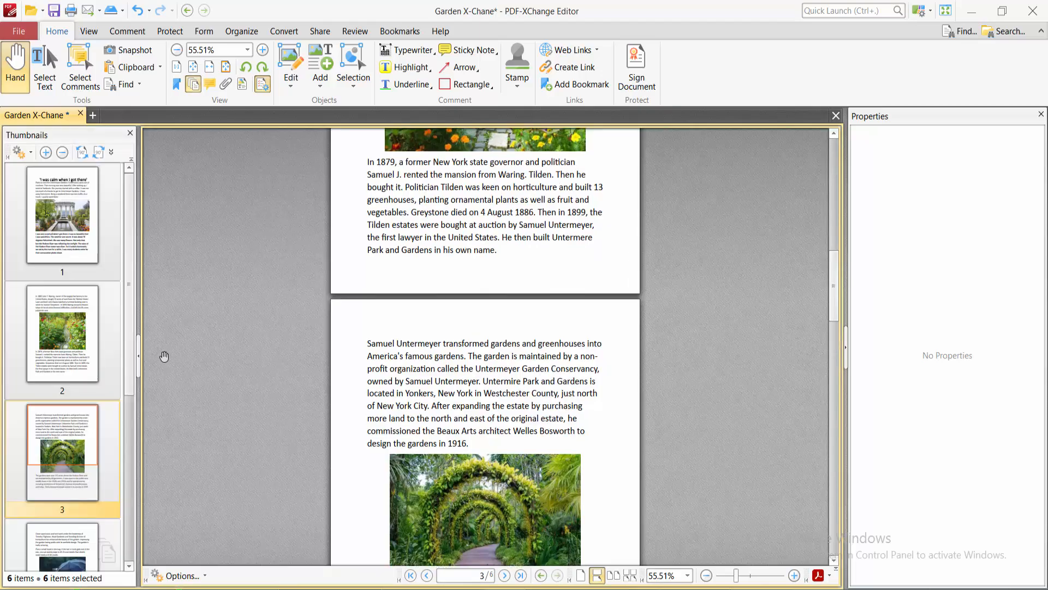
mouse_move(232, 358)
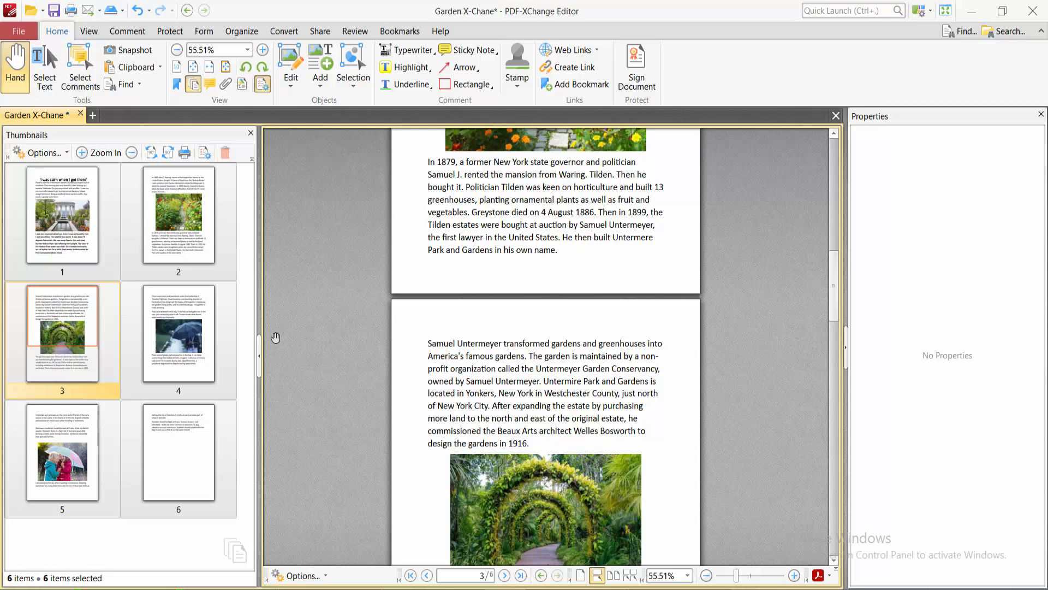
Switch to the Organize tab's page tools beside the six-page Garden thumbnails
click(242, 31)
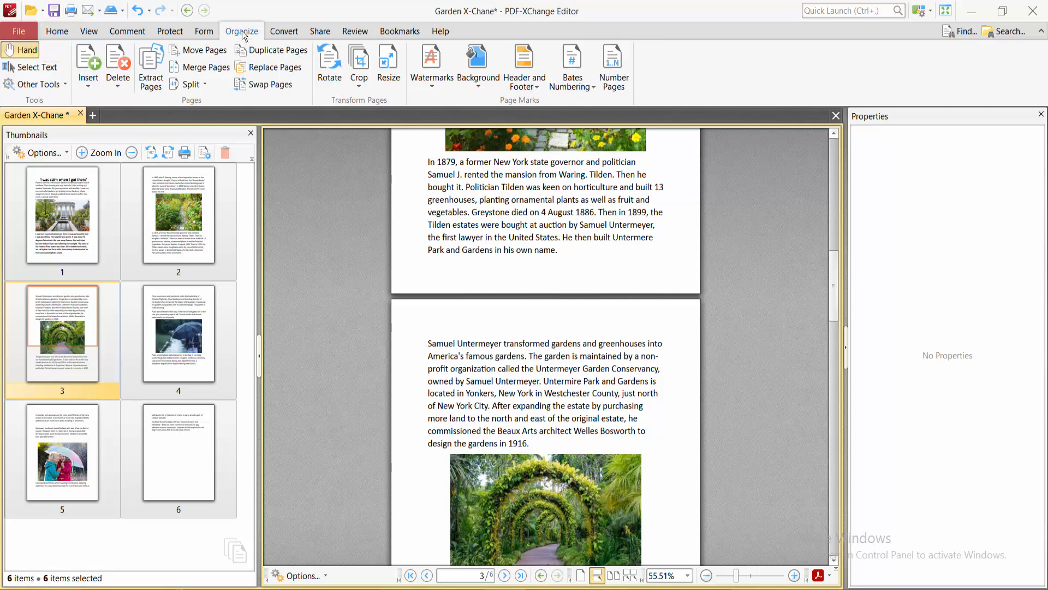
Set up Rotate Pages for page range 3-5, direction Clockwise 90 degrees
click(328, 60)
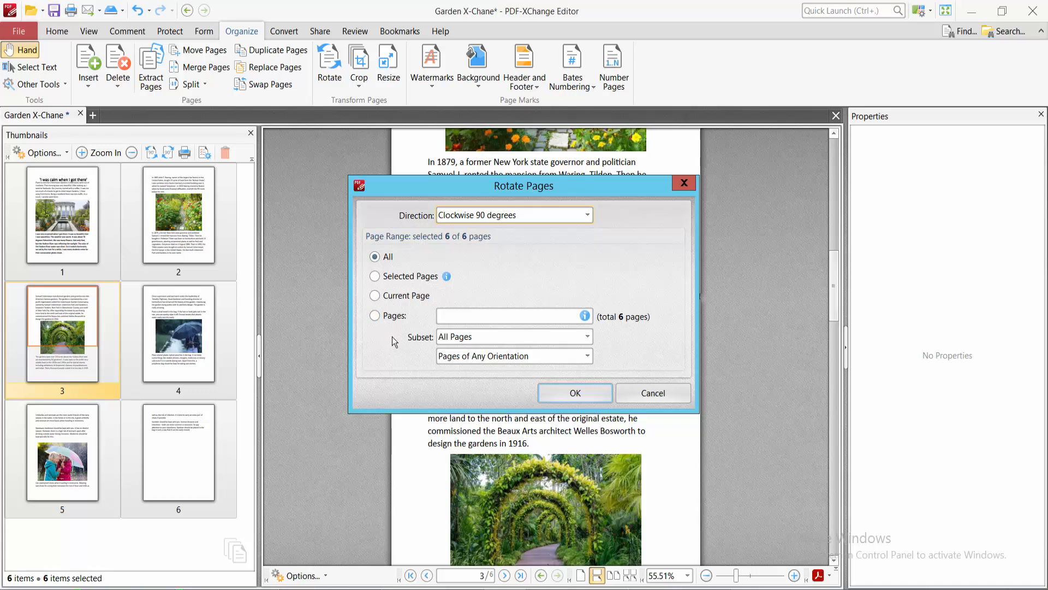
click(374, 315)
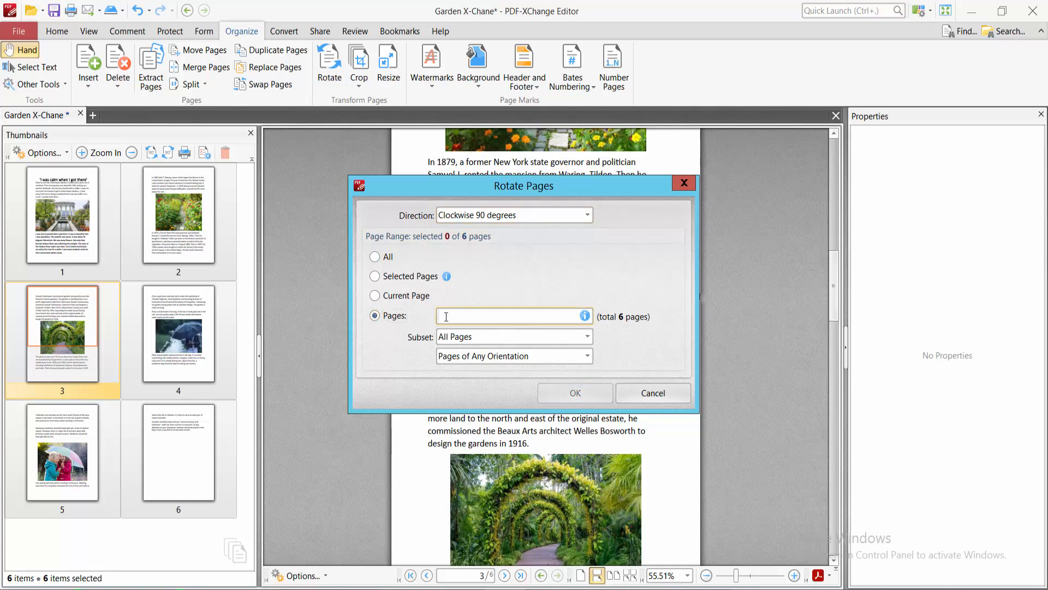
text(3)
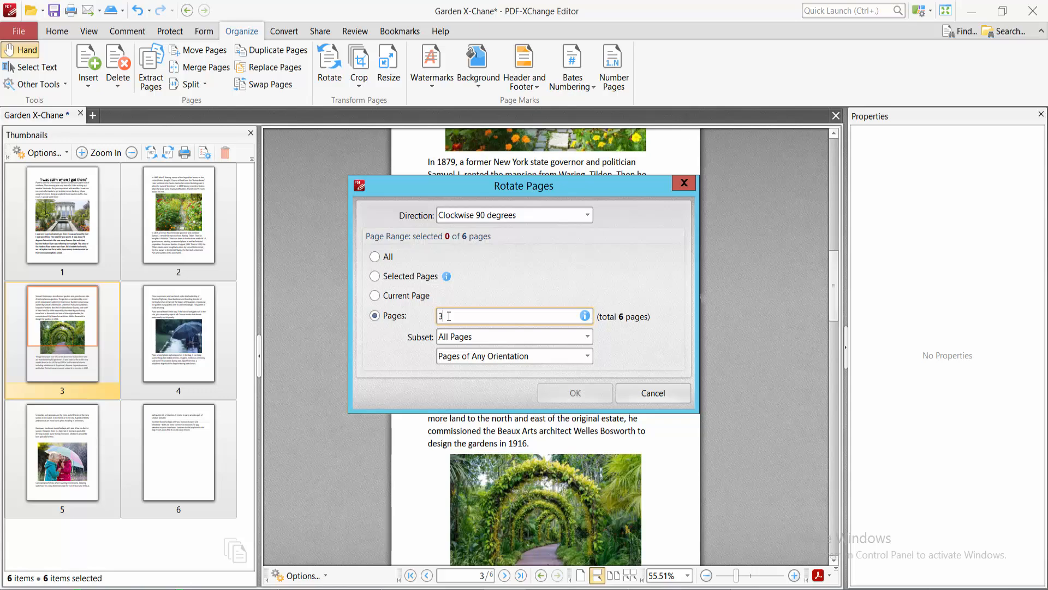
text(-5)
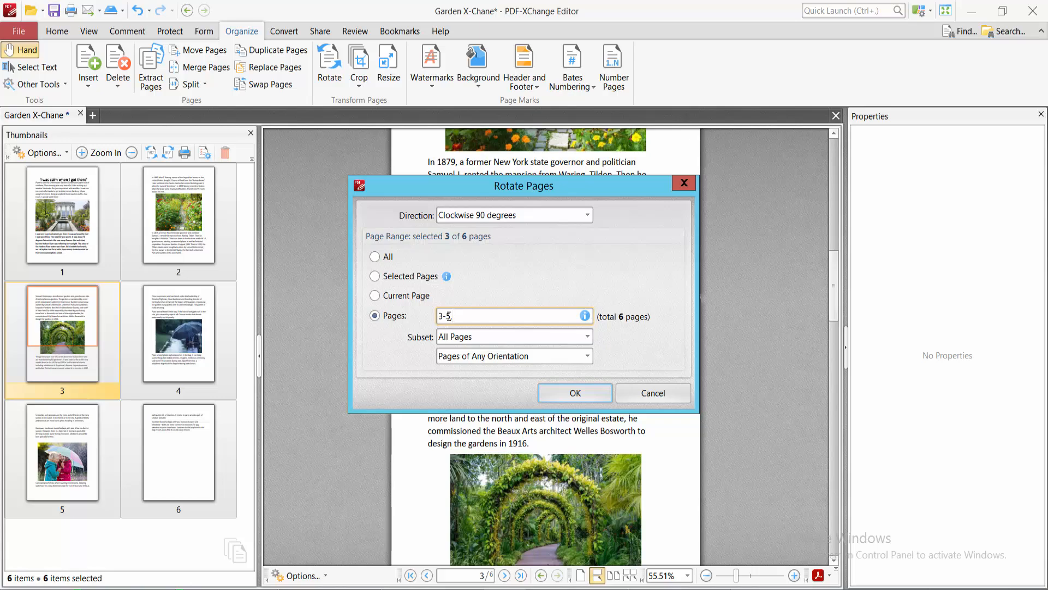
text(,)
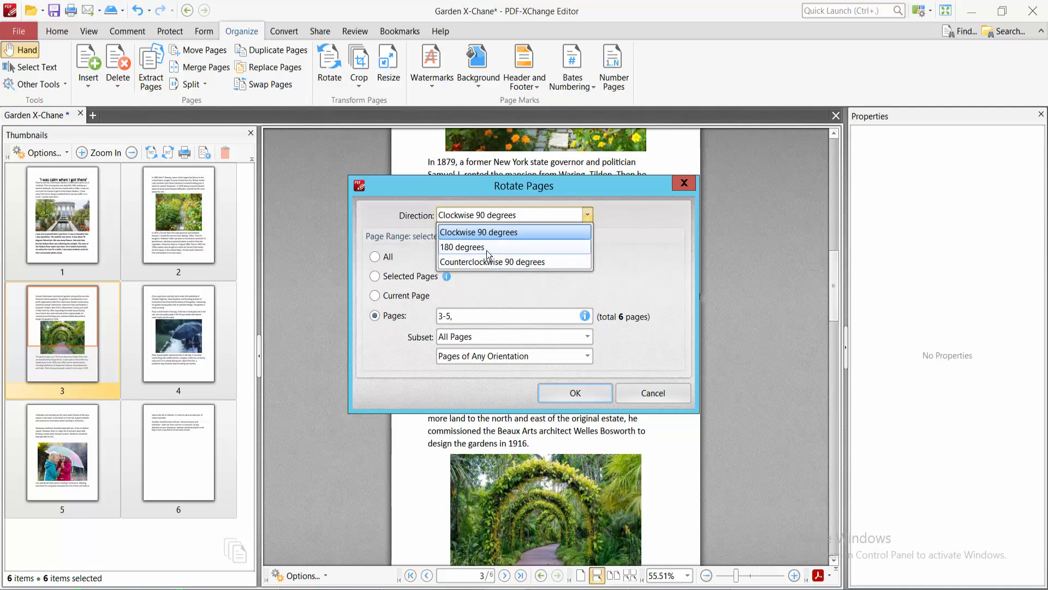
mouse_move(485, 253)
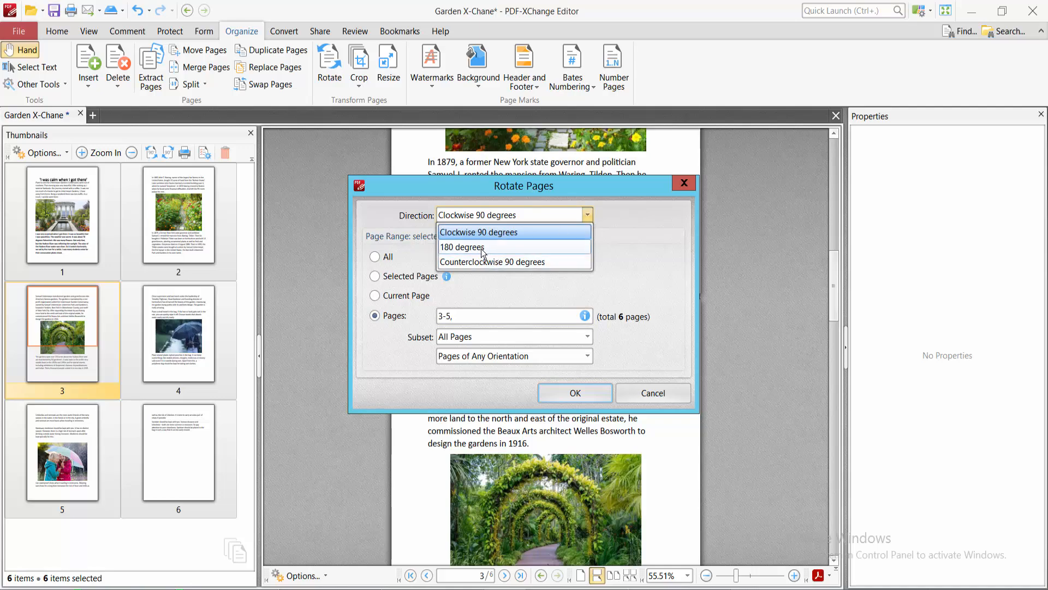
mouse_move(492, 261)
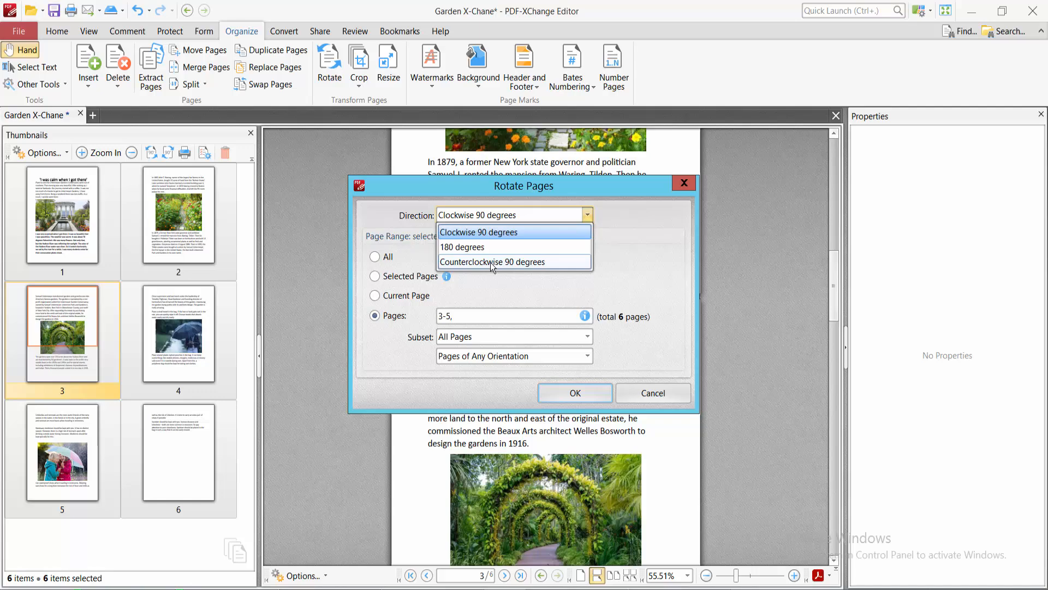
mouse_move(471, 239)
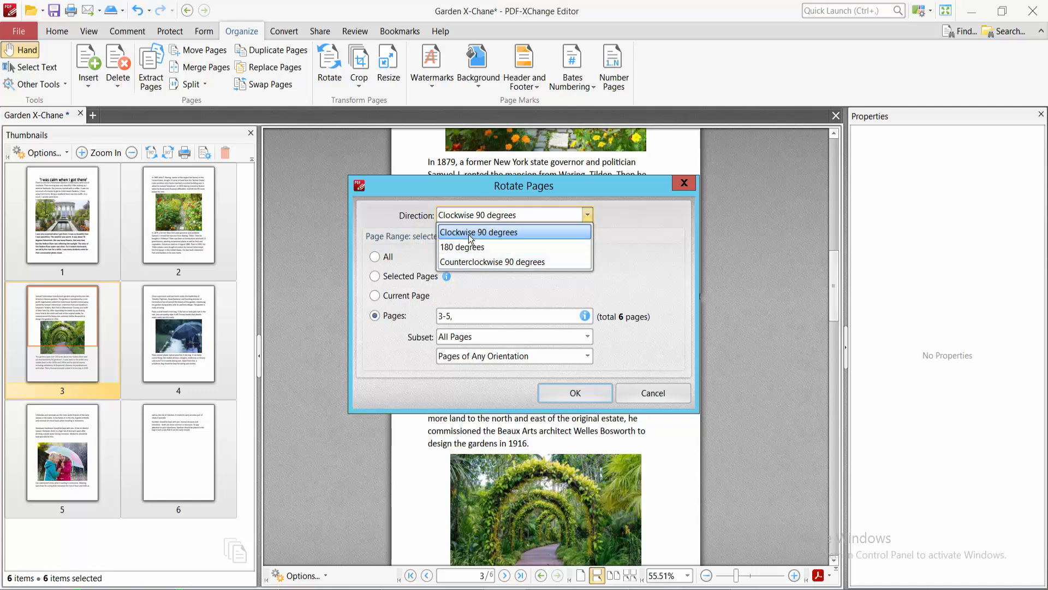
click(479, 232)
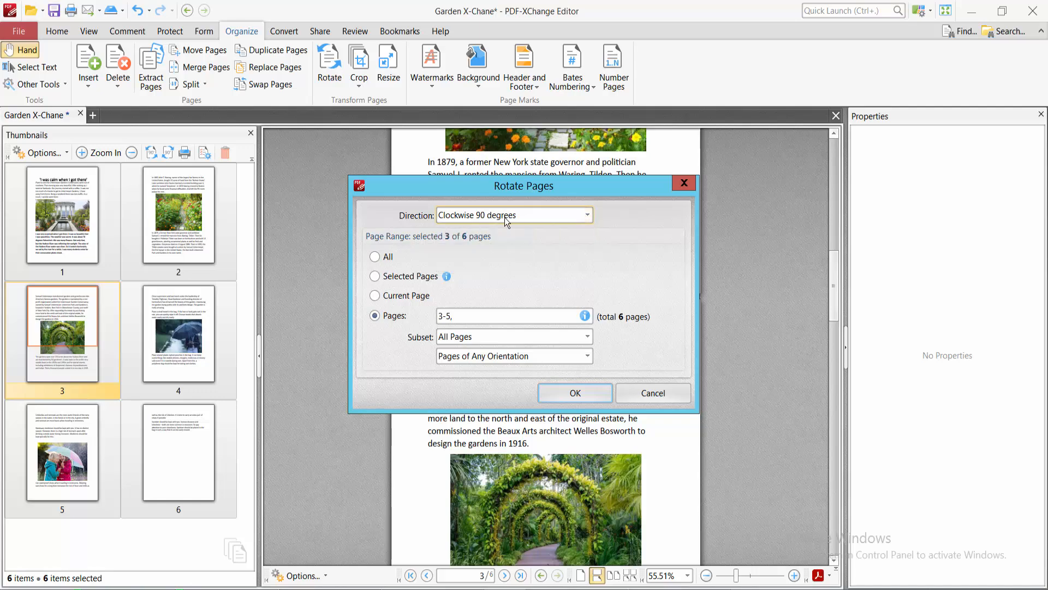
mouse_move(575, 393)
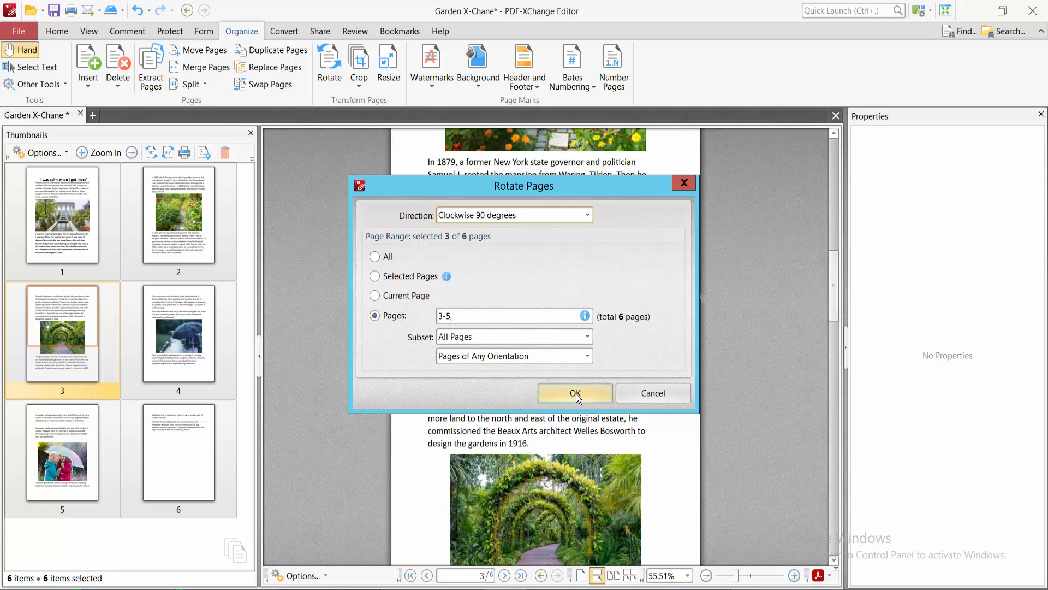
Apply the pages 3-5 rotation, then rotate all pages back a quarter turn
click(574, 392)
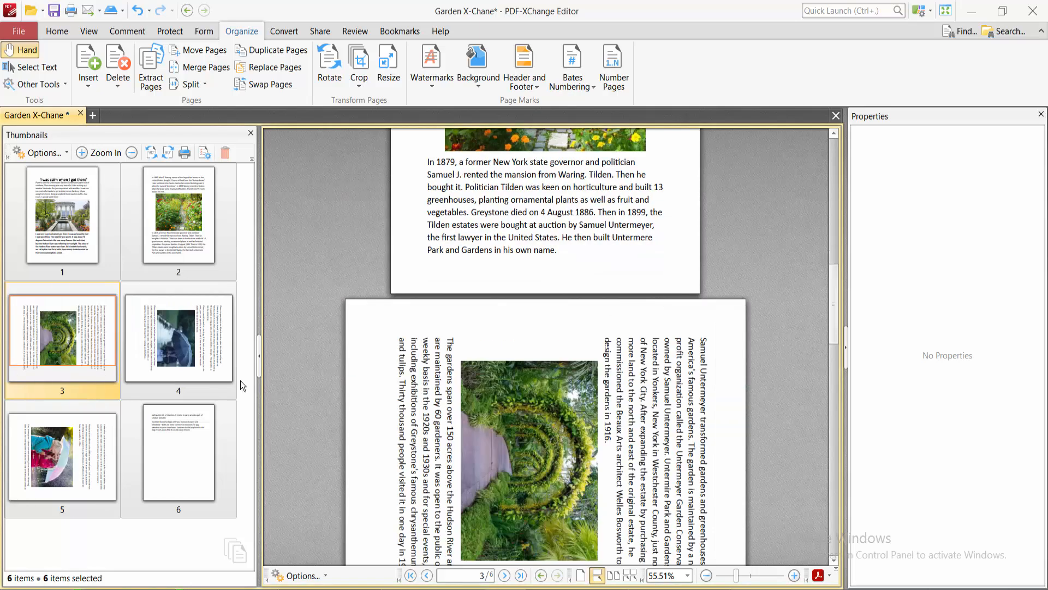
click(178, 336)
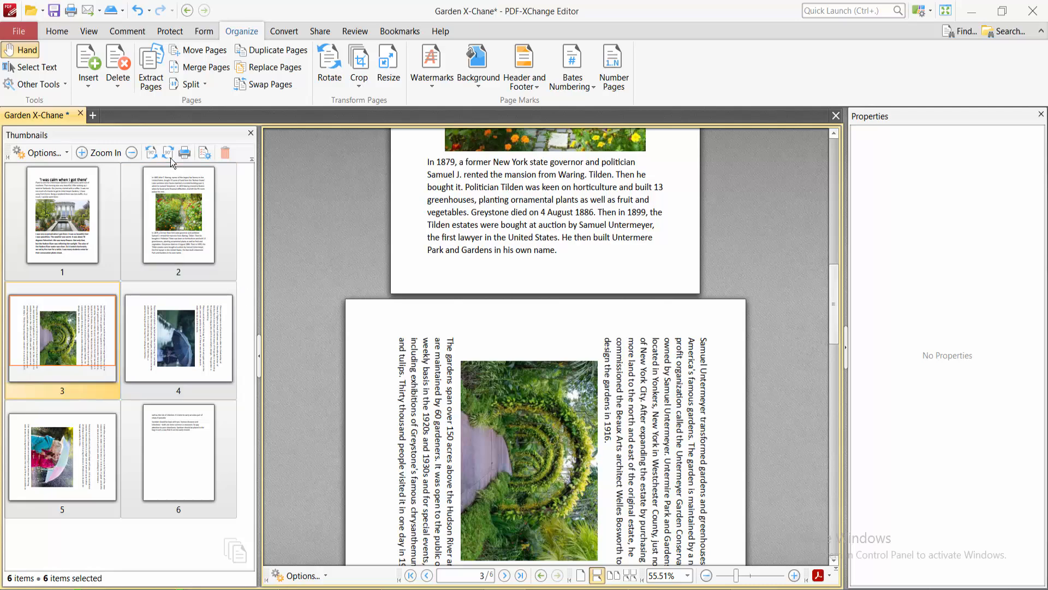
click(168, 152)
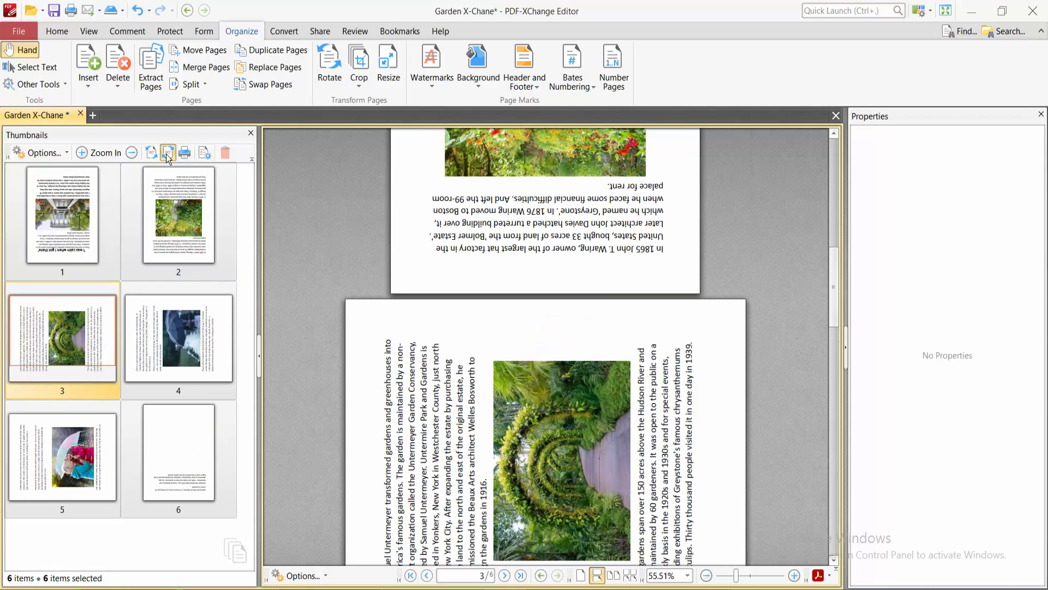
click(151, 152)
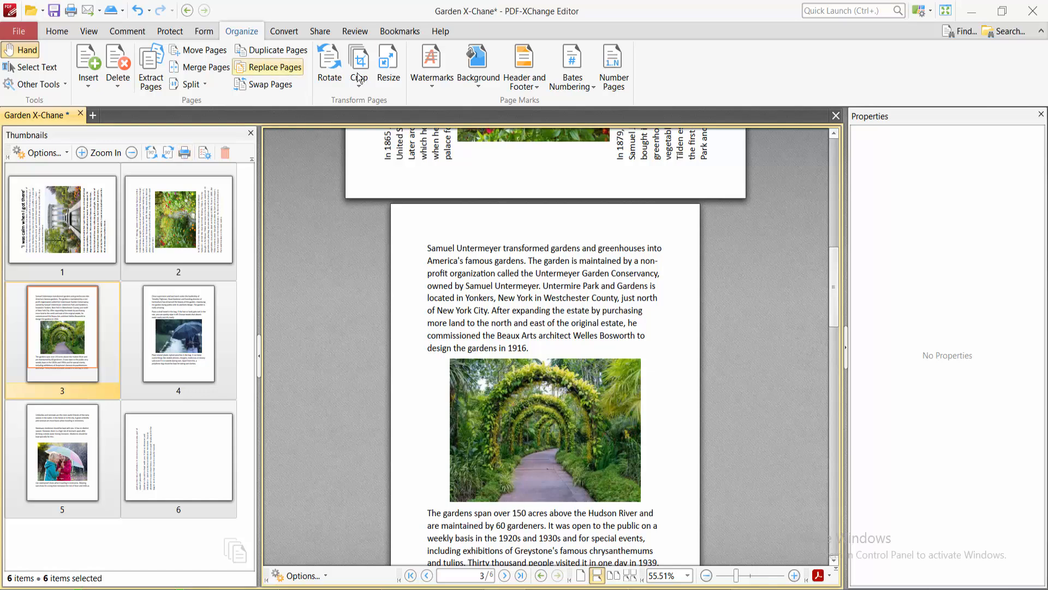
Rotate pages 1-3 by 180 degrees, then bring up the File menu
click(328, 63)
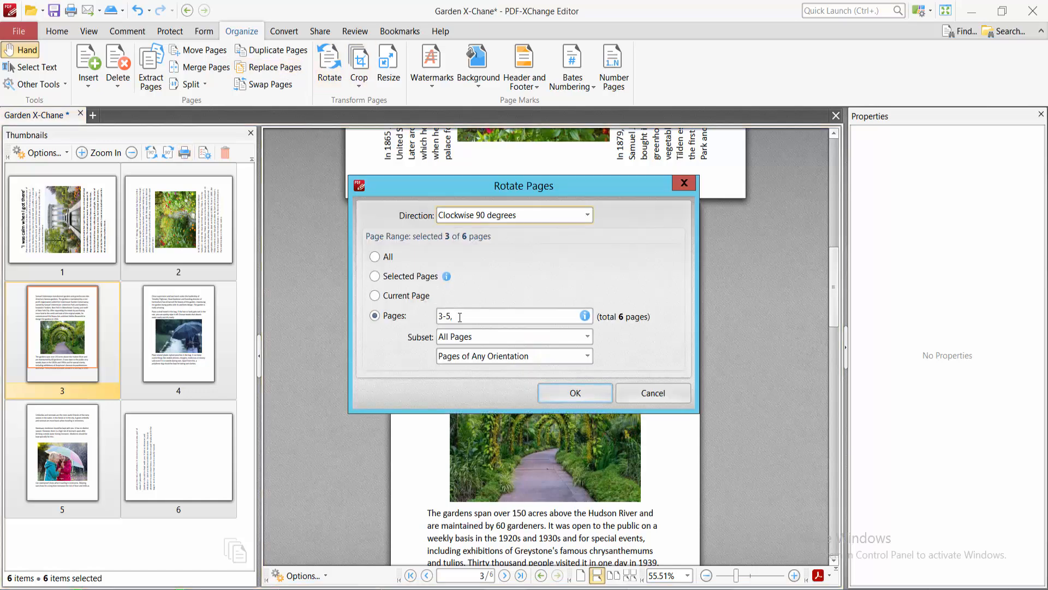
mouse_move(492, 349)
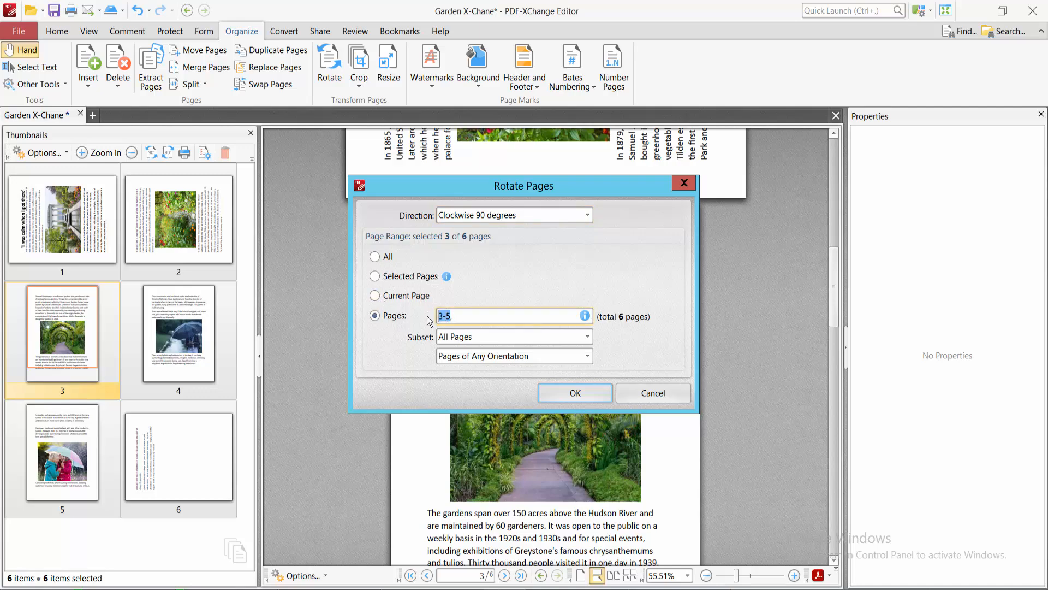
text(1-3)
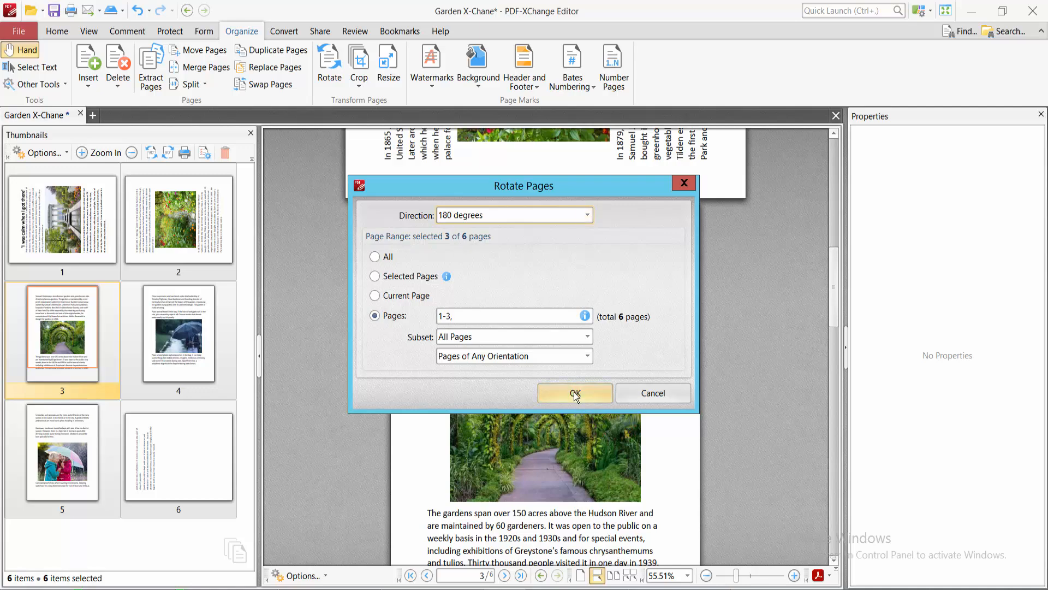
click(574, 392)
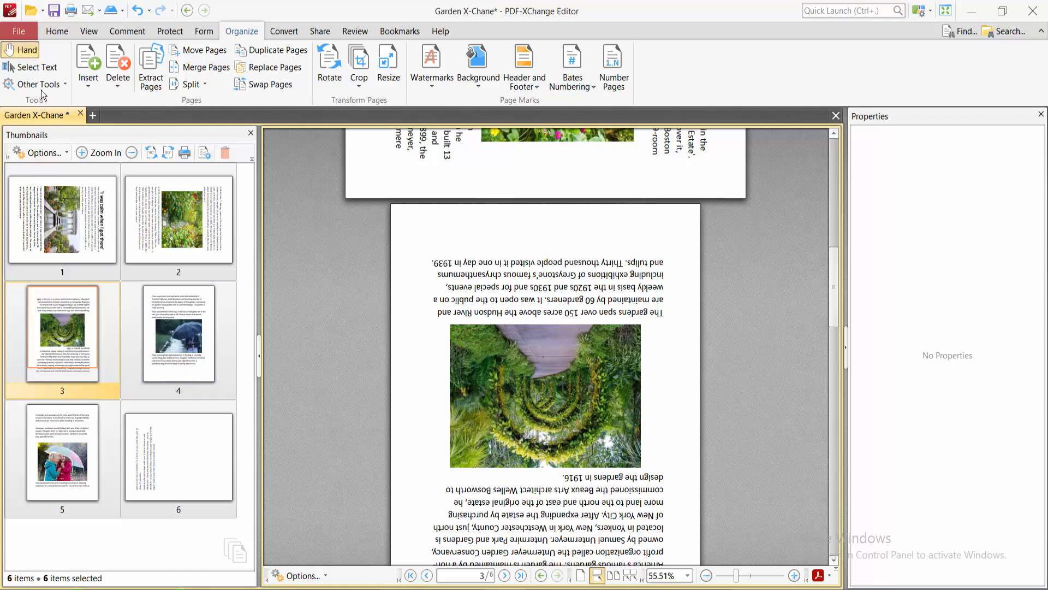
click(18, 31)
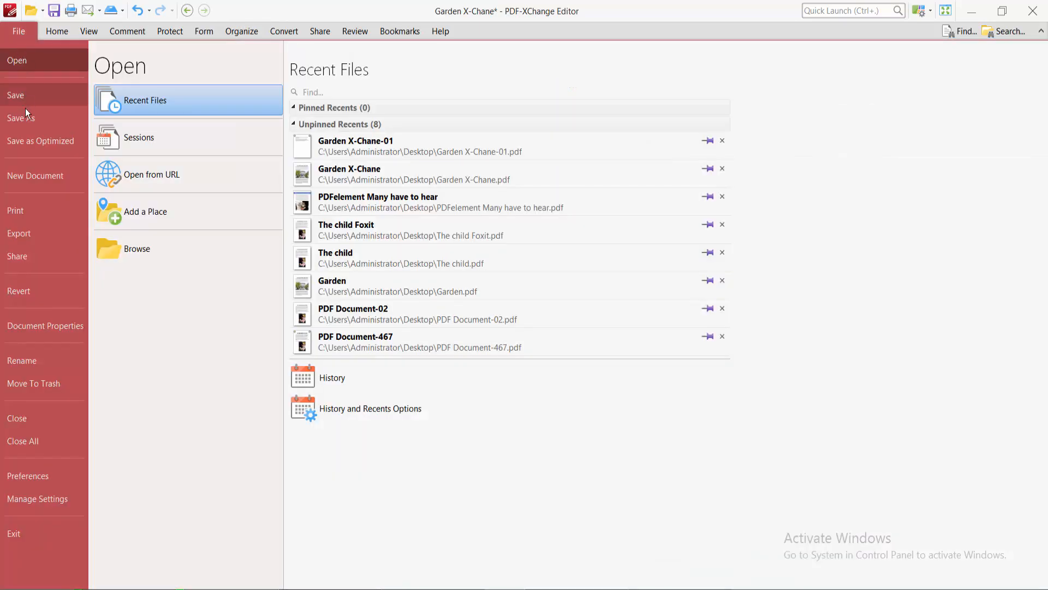